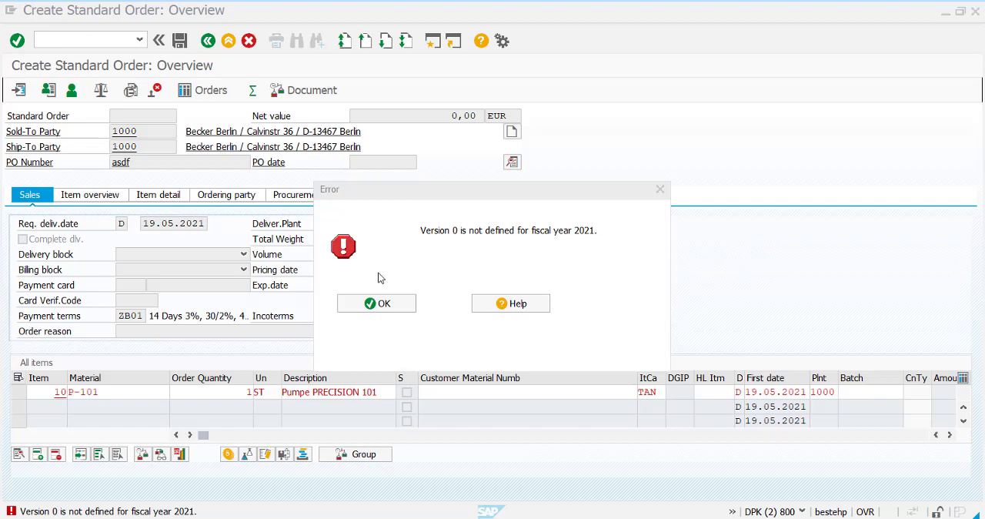
mouse_move(385, 283)
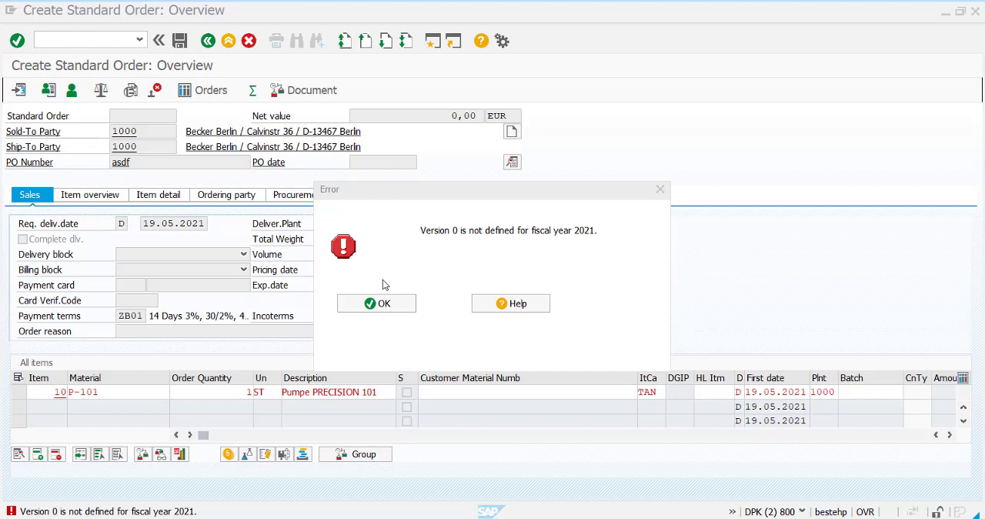
mouse_move(419, 231)
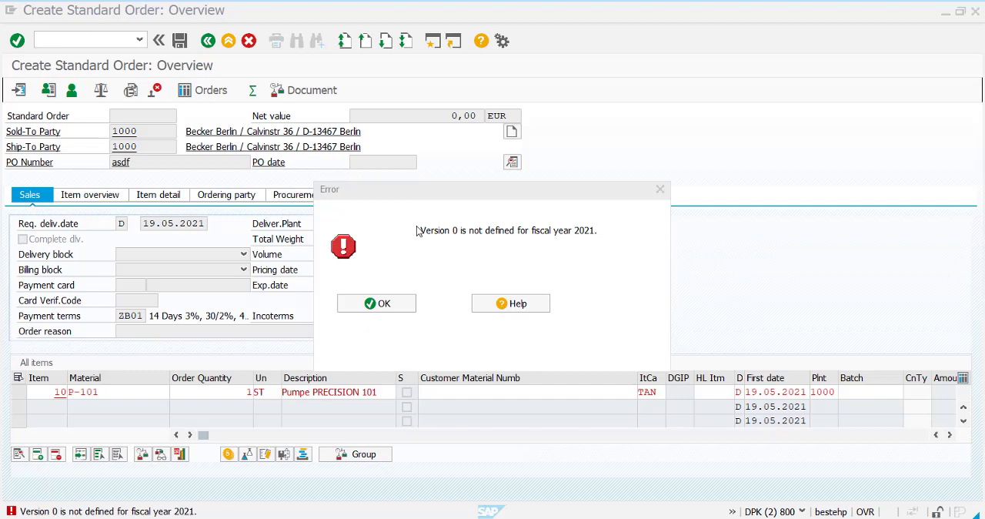
mouse_move(456, 242)
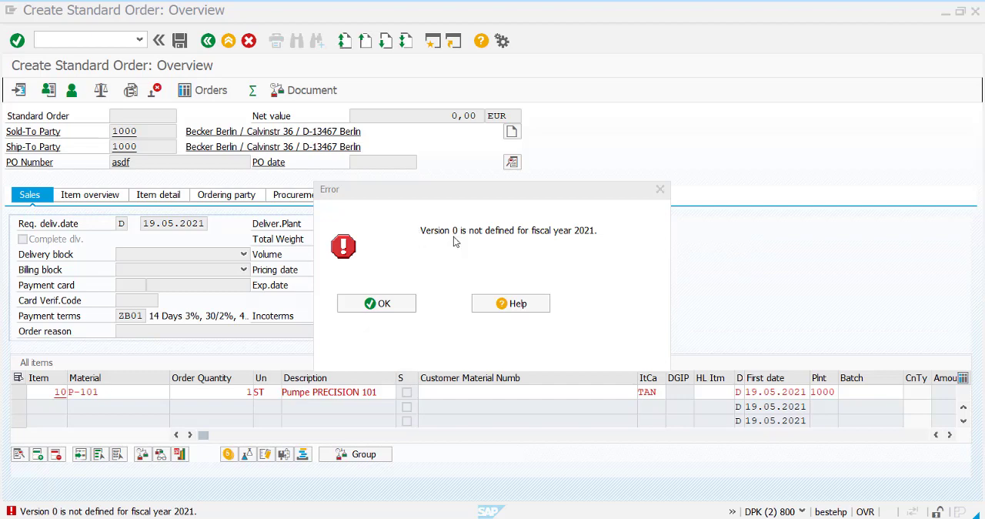
mouse_move(599, 240)
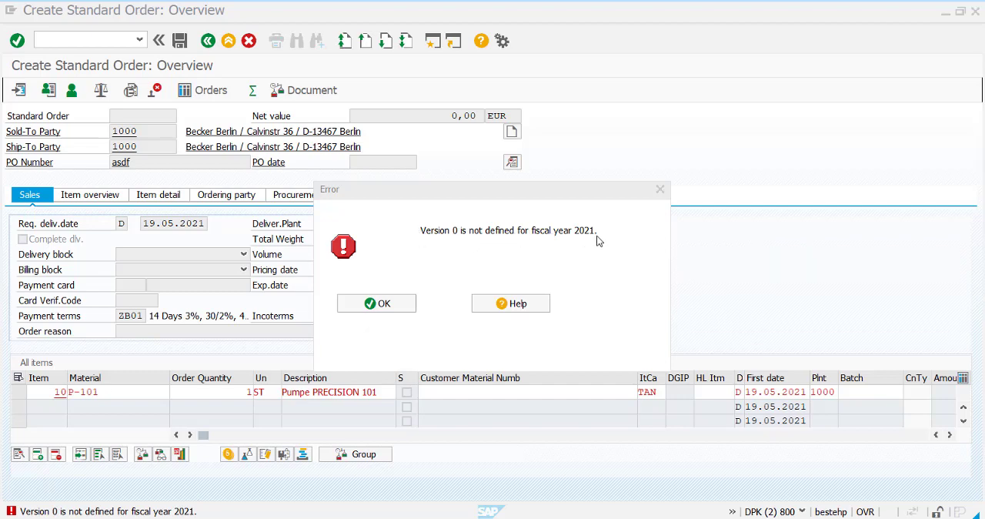
mouse_move(562, 265)
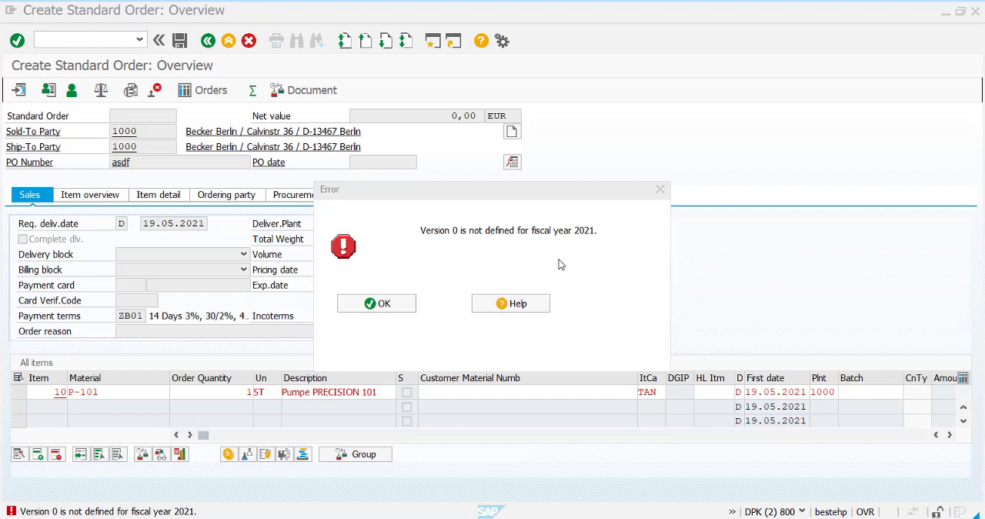
mouse_move(529, 280)
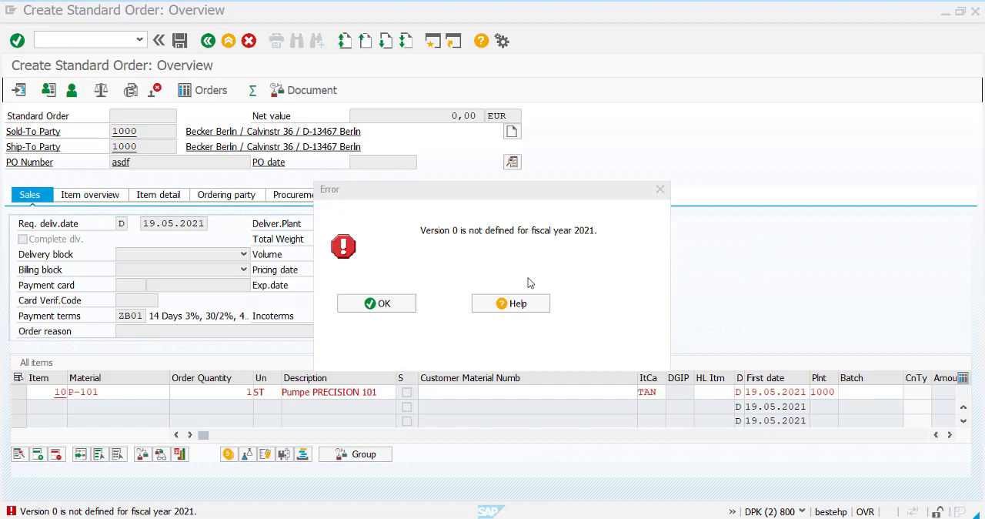
mouse_move(521, 282)
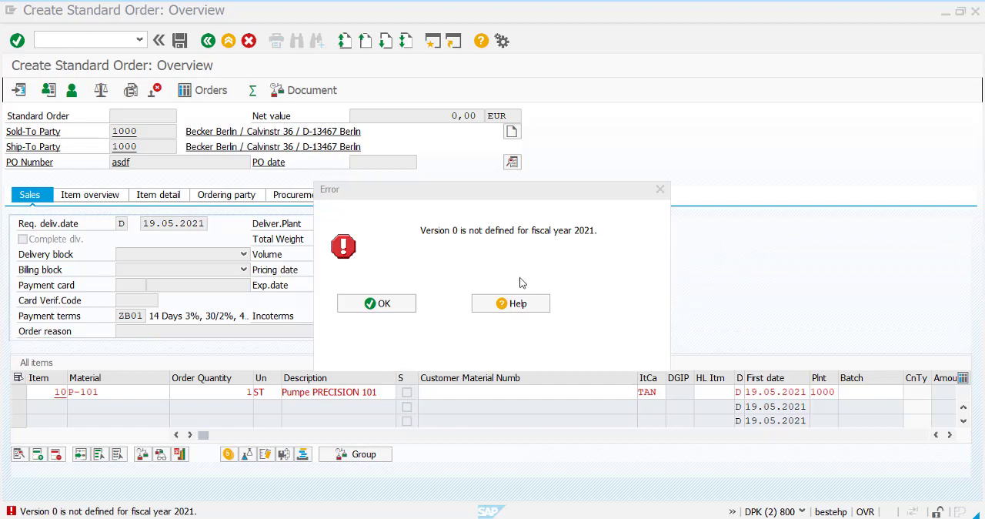
mouse_move(496, 273)
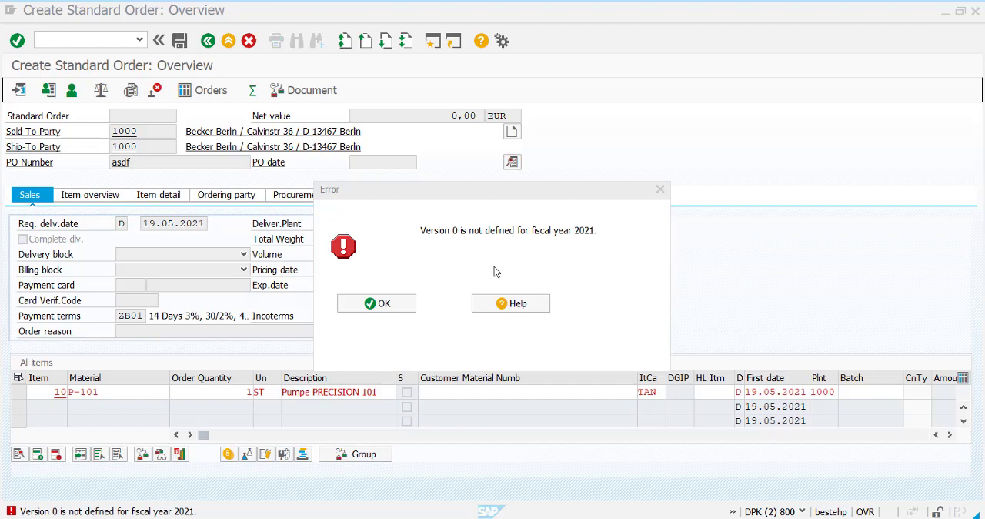
mouse_move(351, 314)
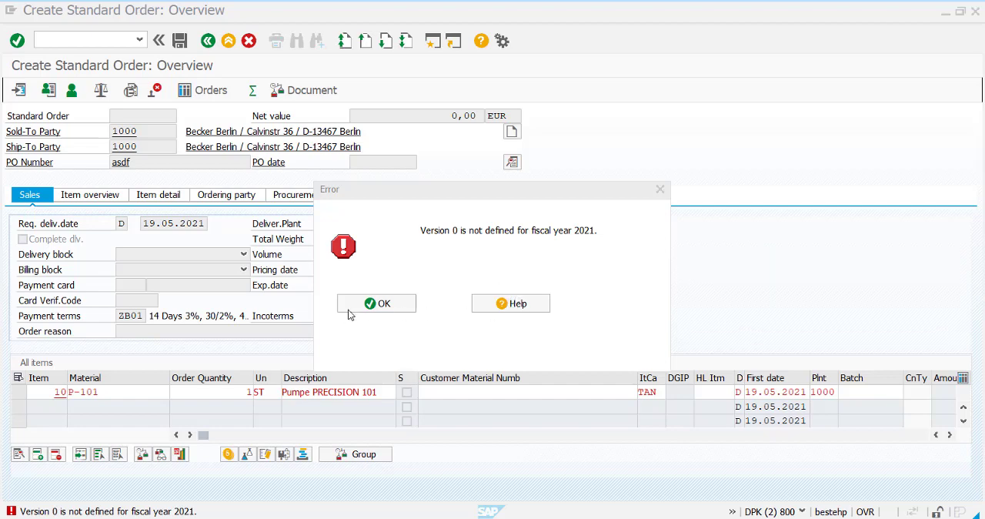
mouse_move(507, 320)
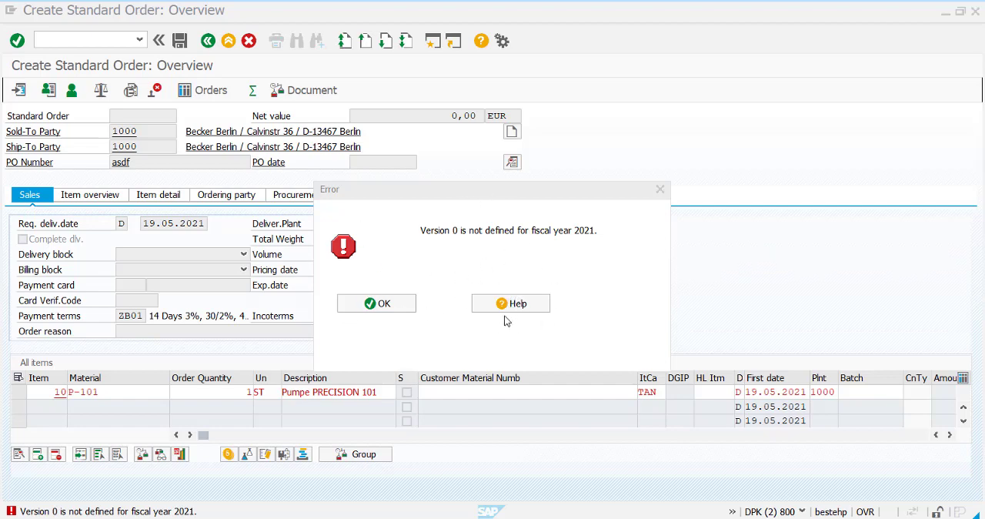
mouse_move(511, 326)
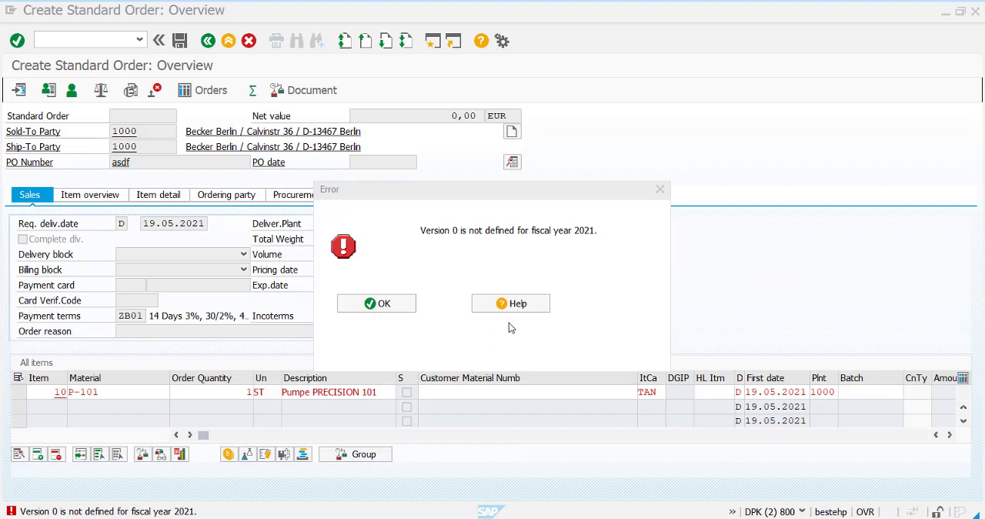
Step: Read the Performance Assistant diagnosis: version 0 undefined in controlling area 1000 for 2021
click(511, 304)
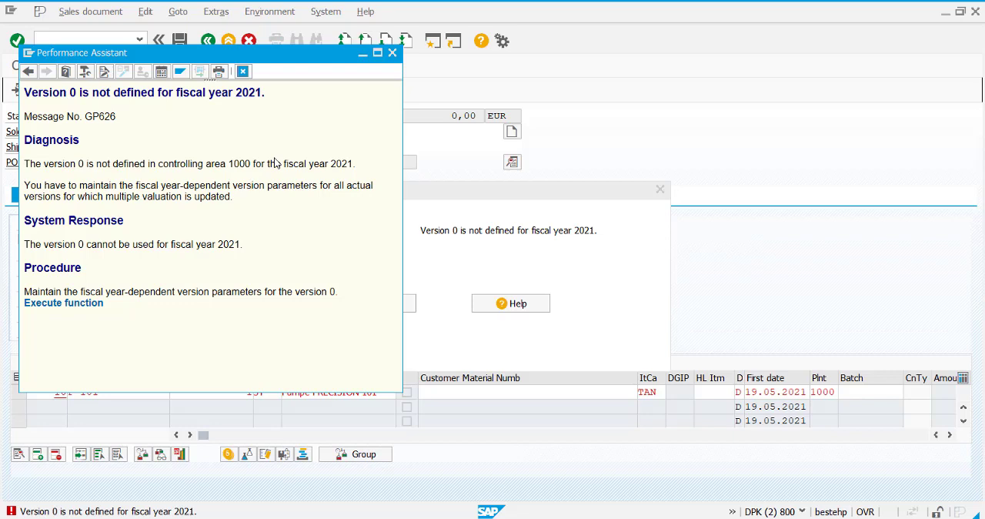
triple_click(187, 163)
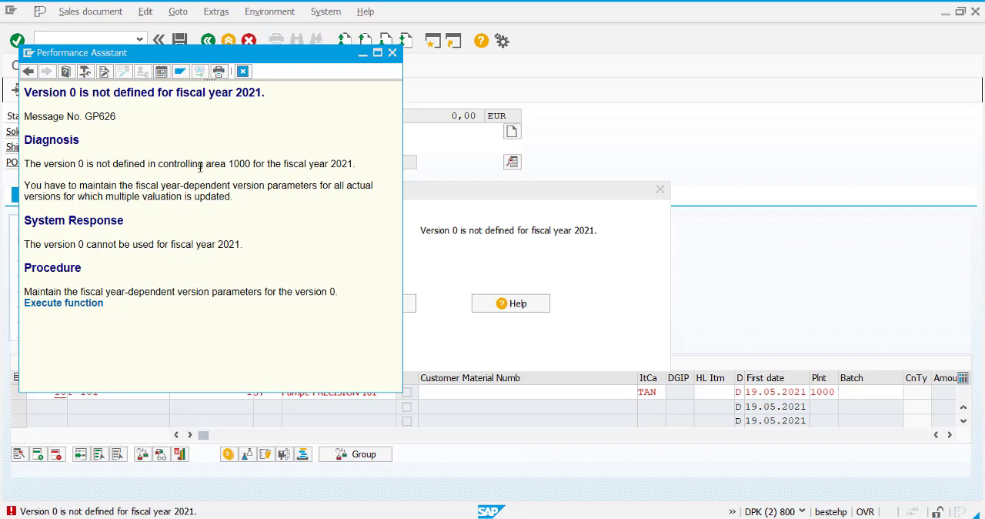
mouse_move(337, 170)
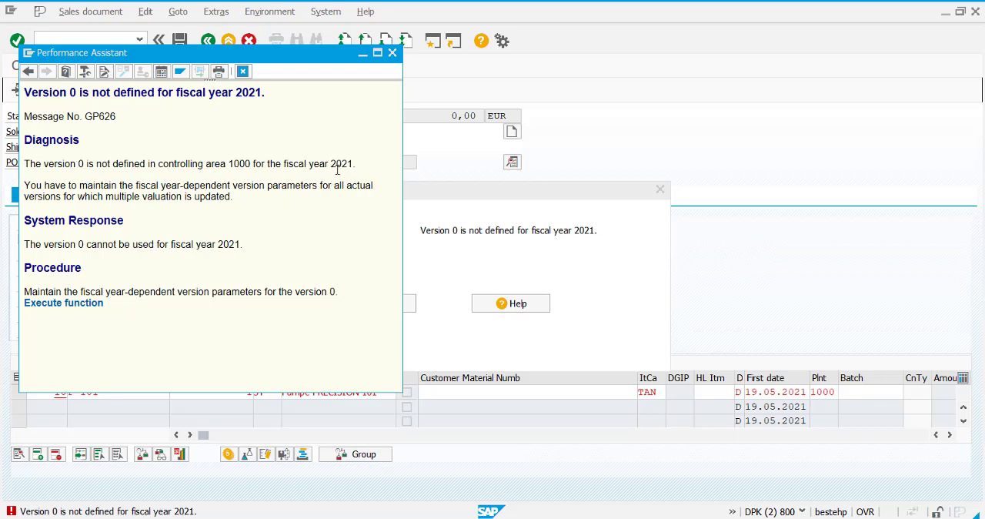
mouse_move(371, 222)
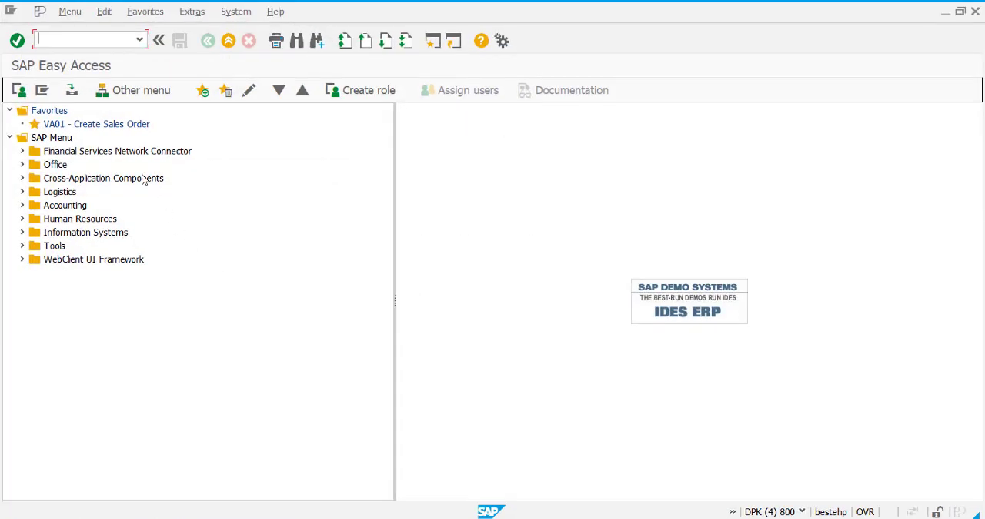
Step: Run transaction SPRO and enter the SAP Reference IMG
text(S)
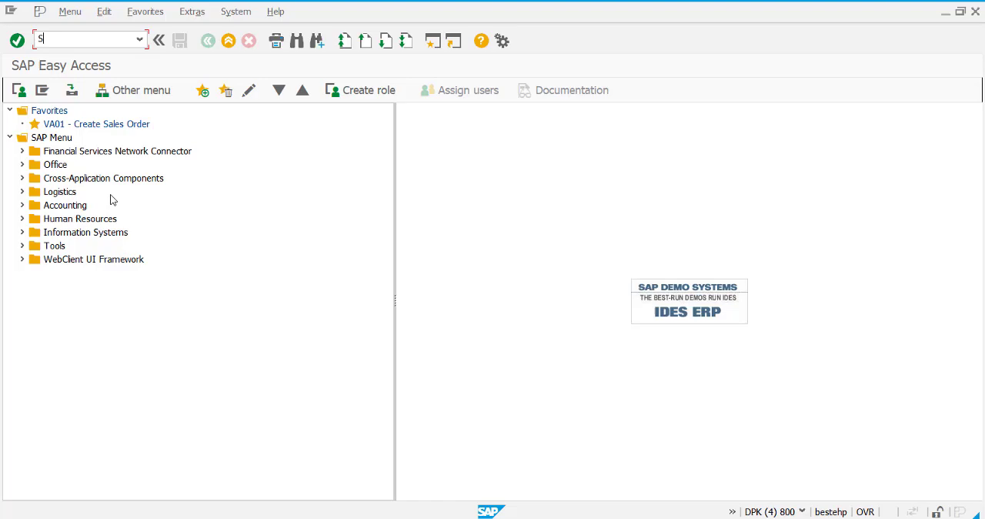
text(PRO)
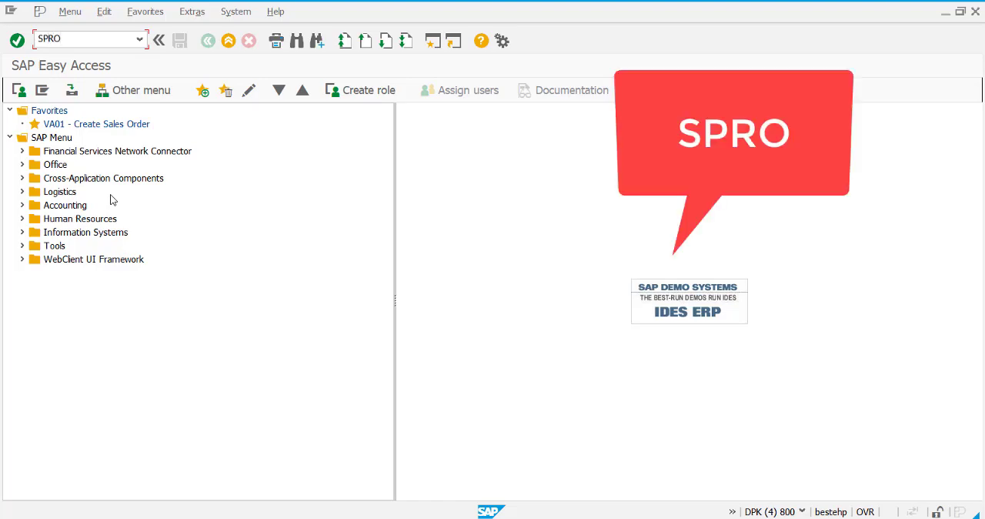
key(Enter)
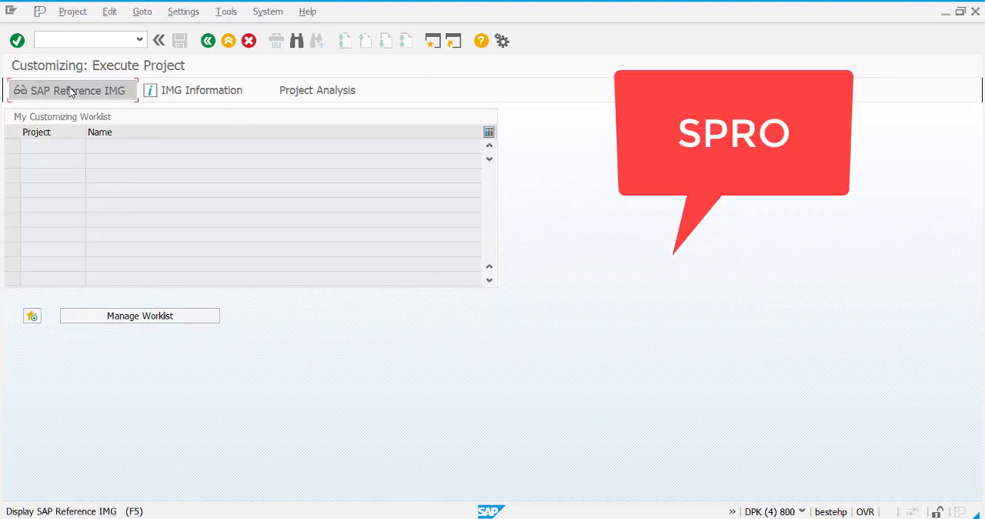
click(74, 89)
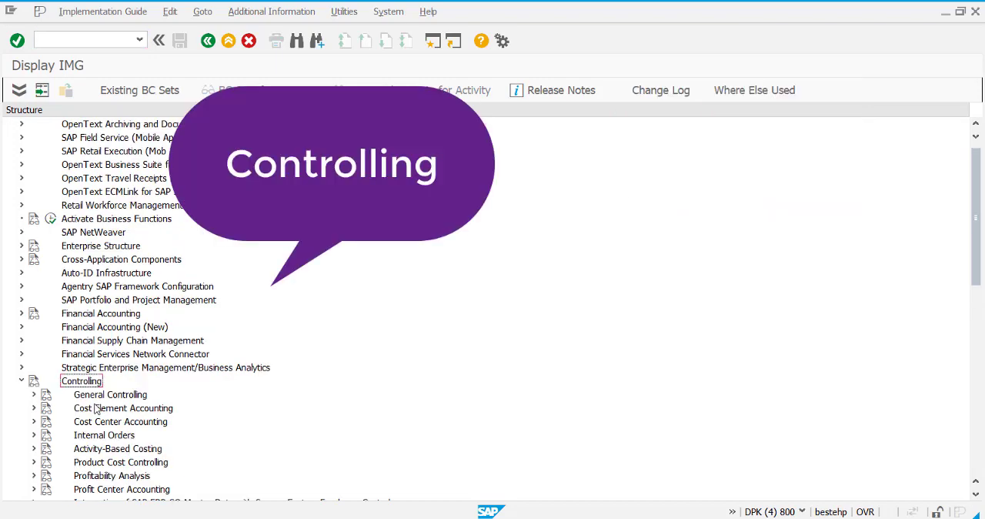
Step: Expand Controlling > General Controlling > Organization to reach Maintain Versions
scroll(down, 3)
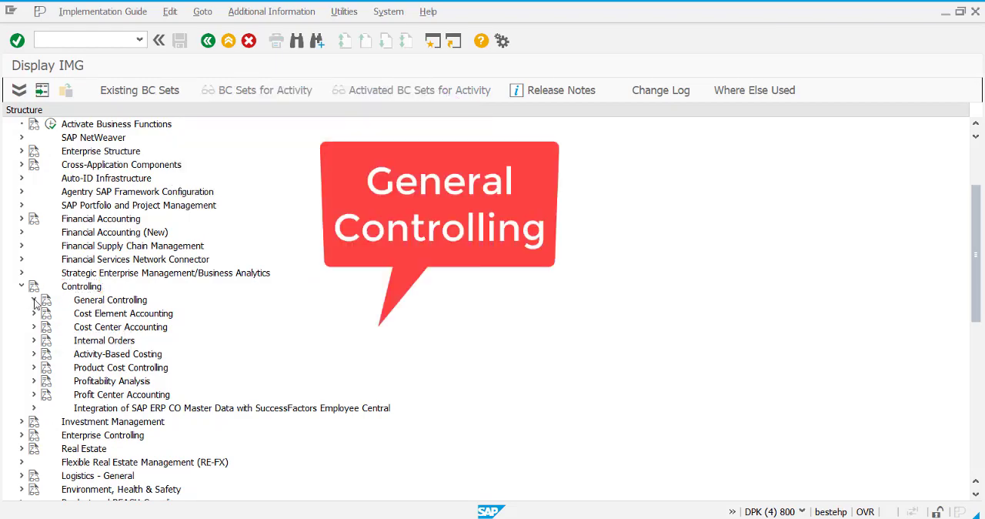
click(34, 300)
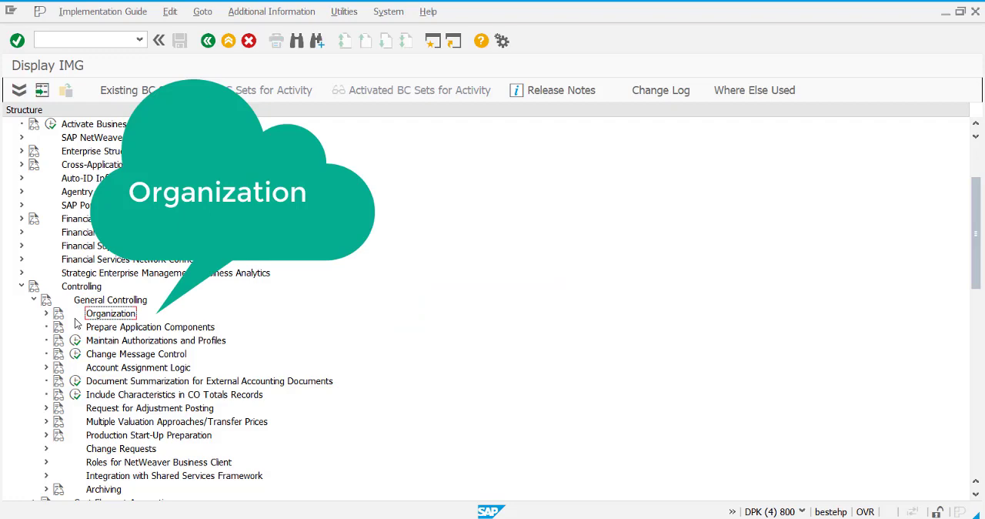
click(46, 314)
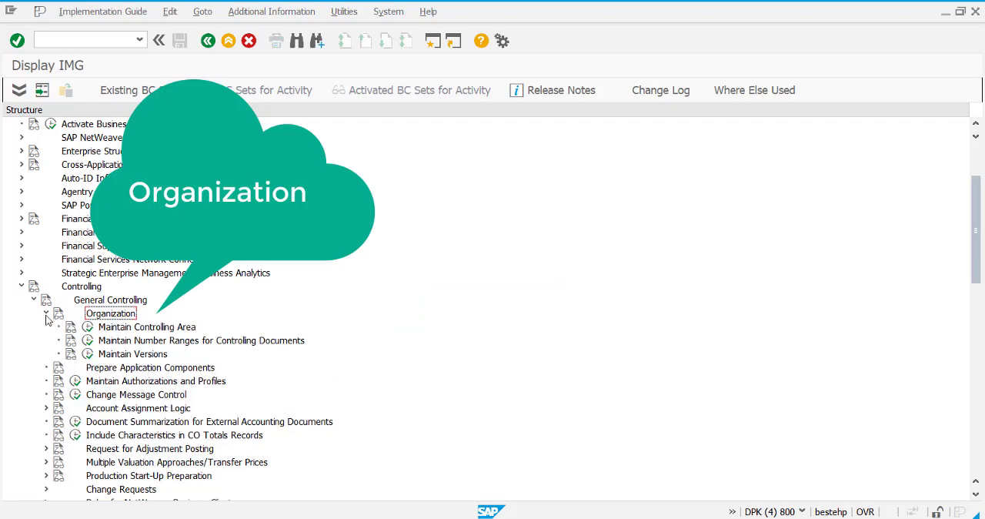
click(132, 354)
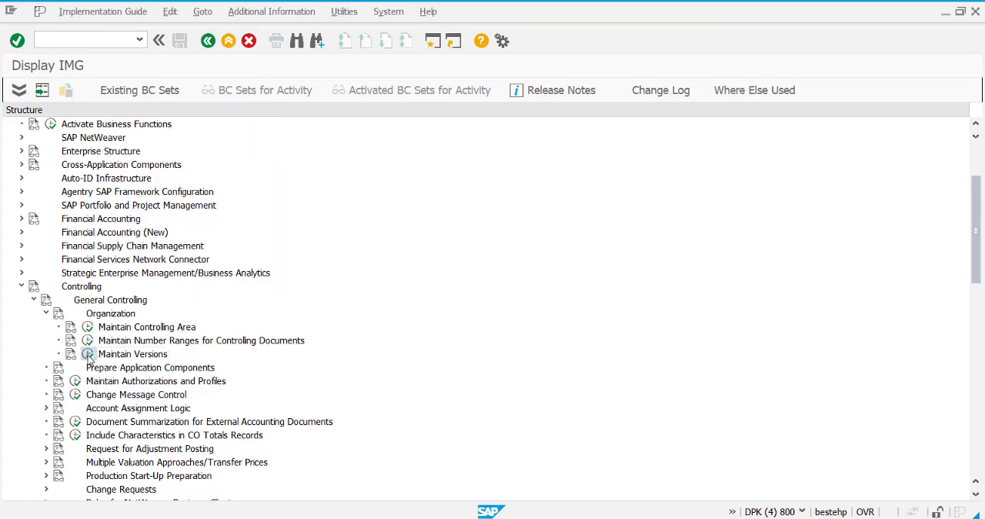
Step: Launch Maintain Versions and select version 0 in the version list
double_click(132, 354)
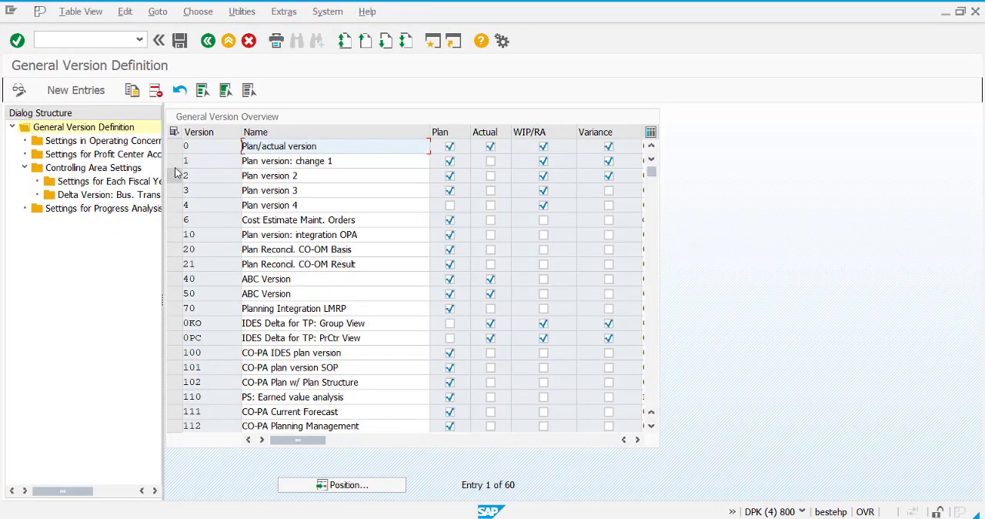
click(177, 147)
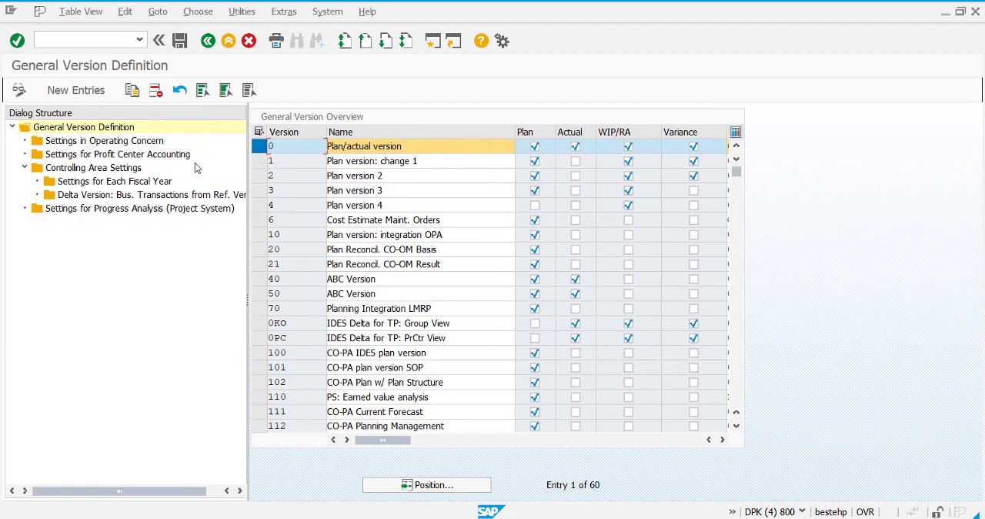
mouse_move(86, 182)
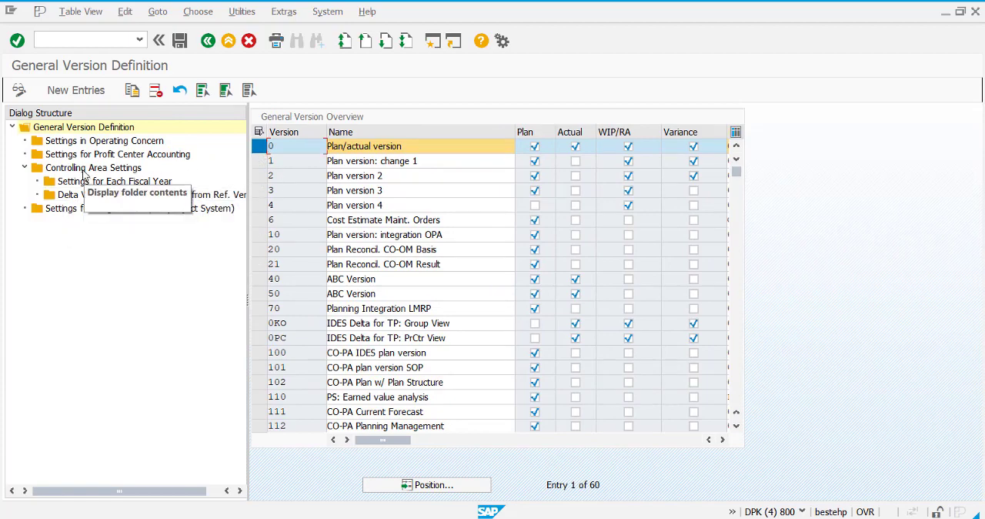
click(93, 166)
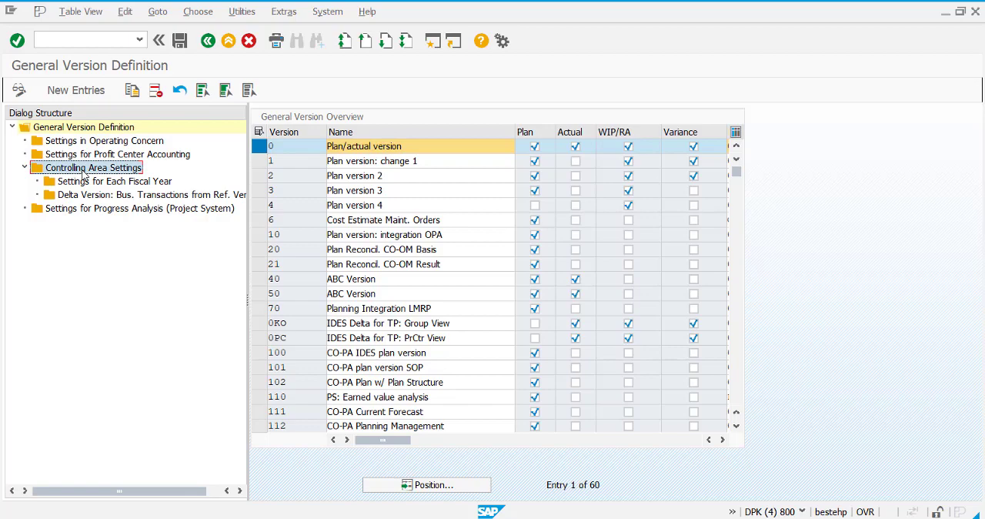
Step: Show version 0's controlling area settings and review the controlling area 1000 entry
double_click(92, 168)
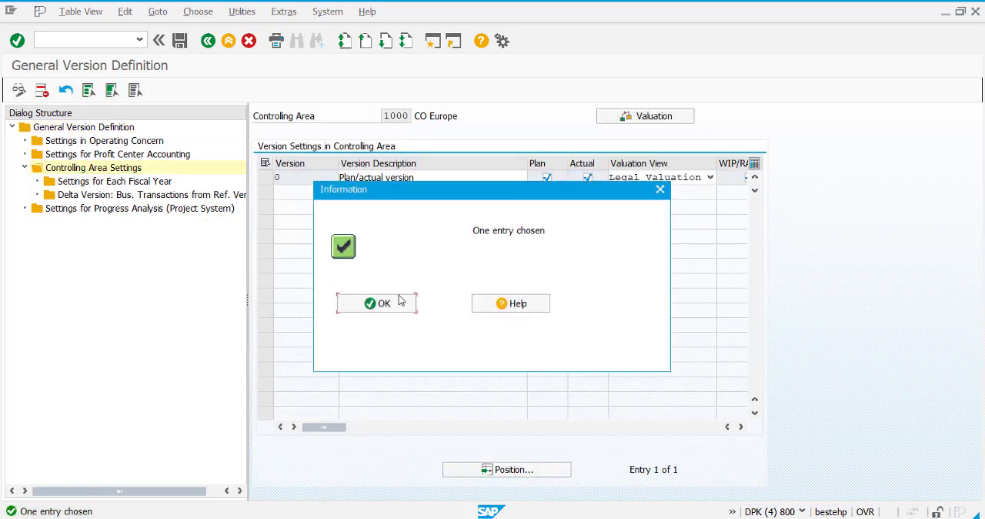
click(377, 301)
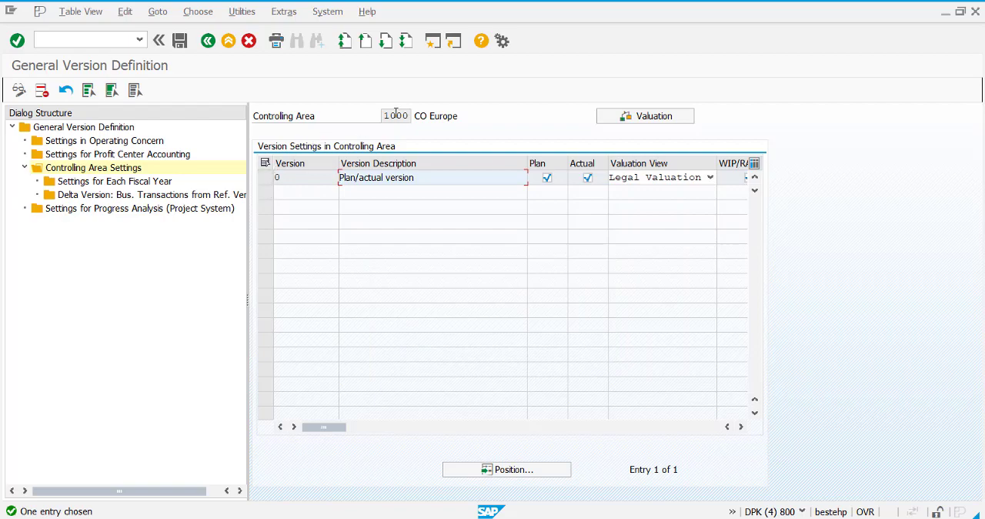
click(396, 116)
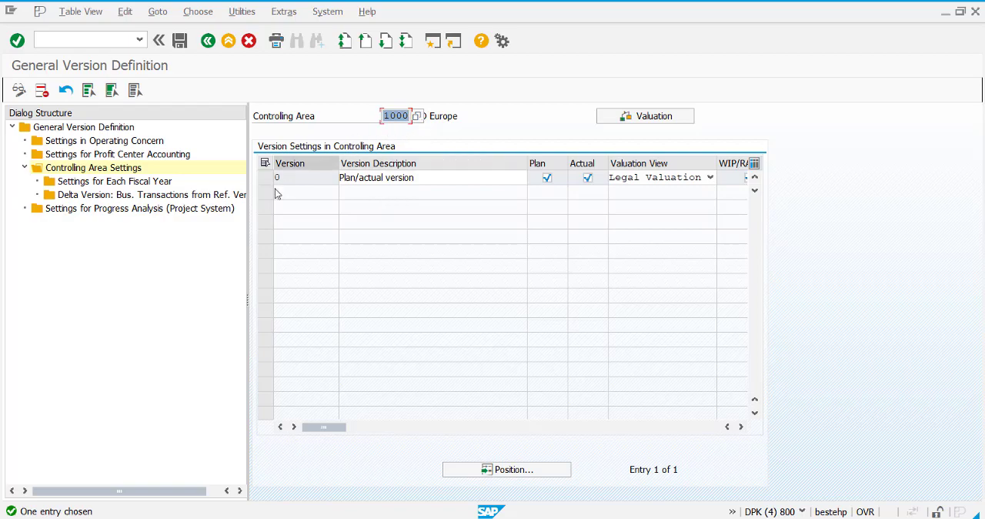
mouse_move(311, 163)
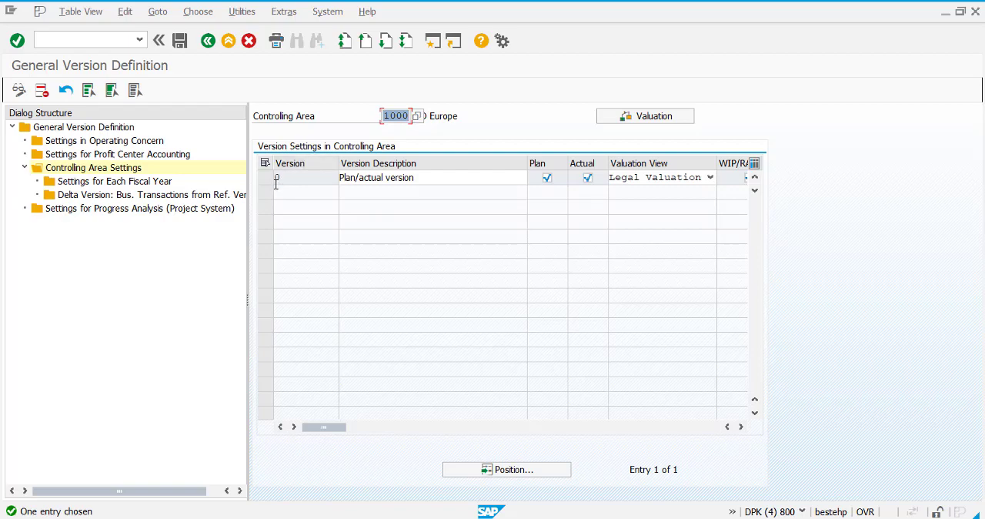
mouse_move(207, 340)
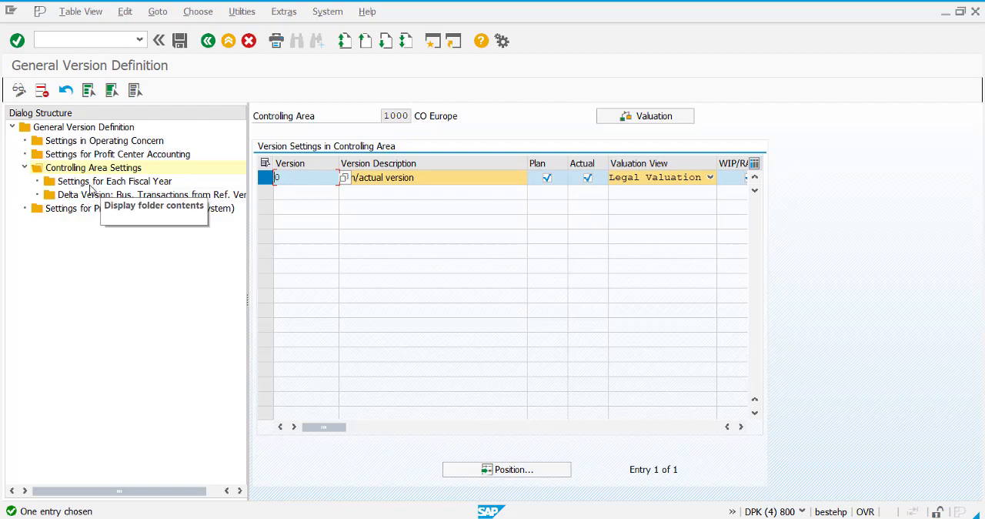
Step: Show version 0's per-fiscal-year settings and select the 2020 row for copying
click(113, 182)
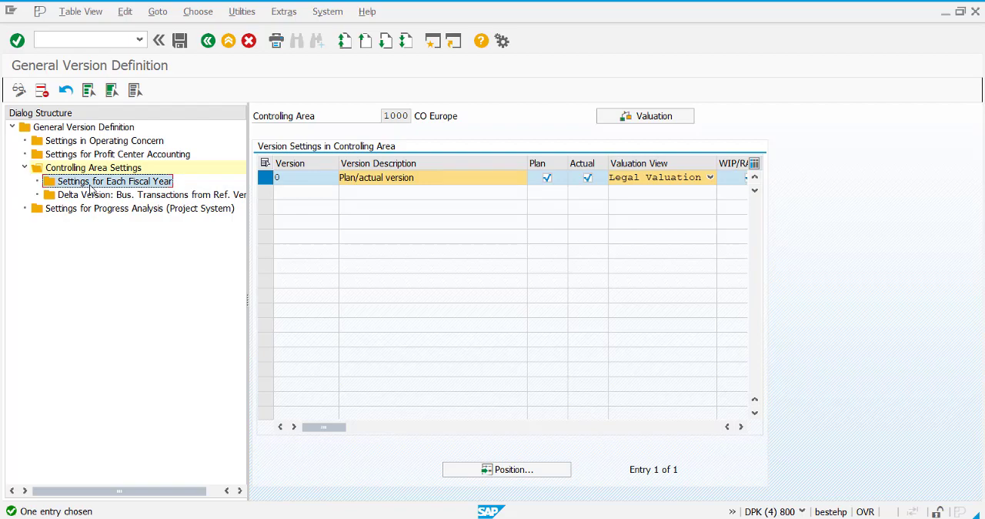
double_click(110, 182)
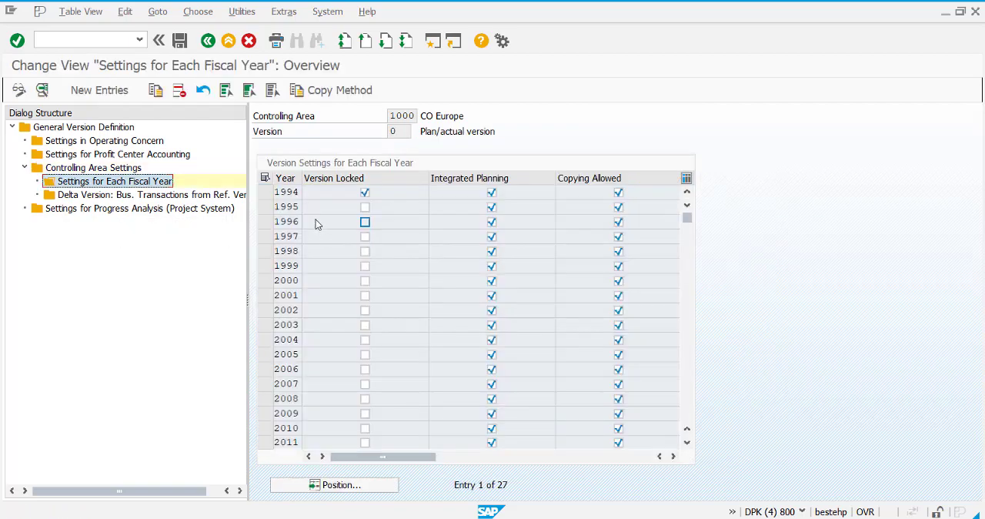
scroll(down, 3)
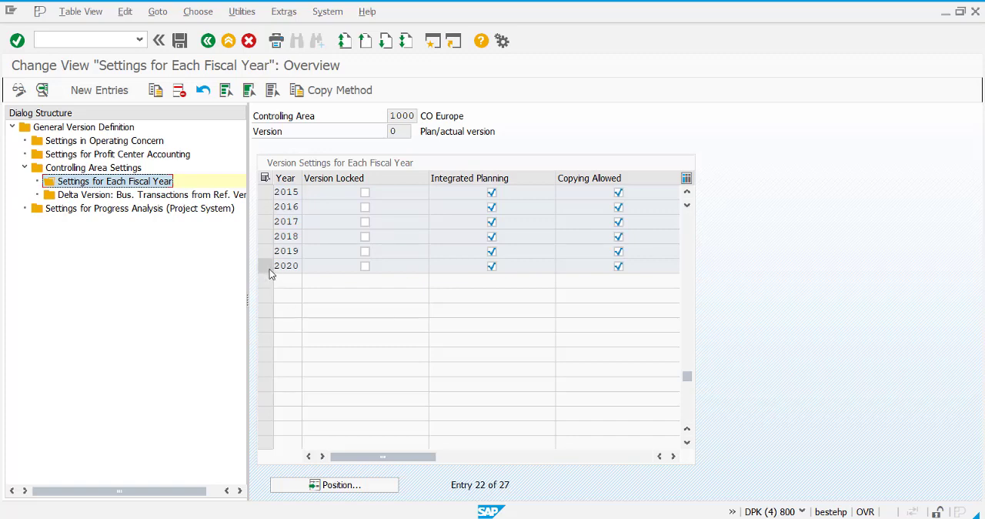
click(265, 265)
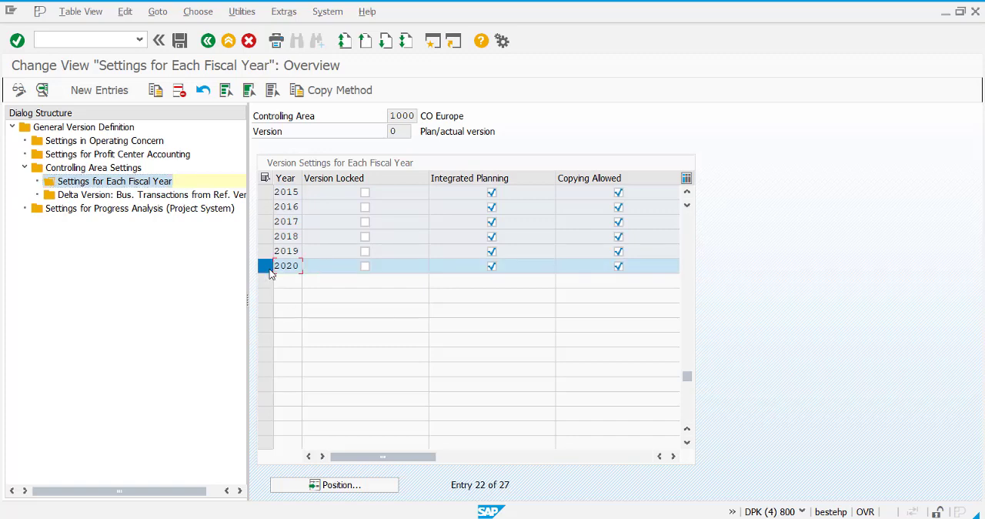
mouse_move(156, 90)
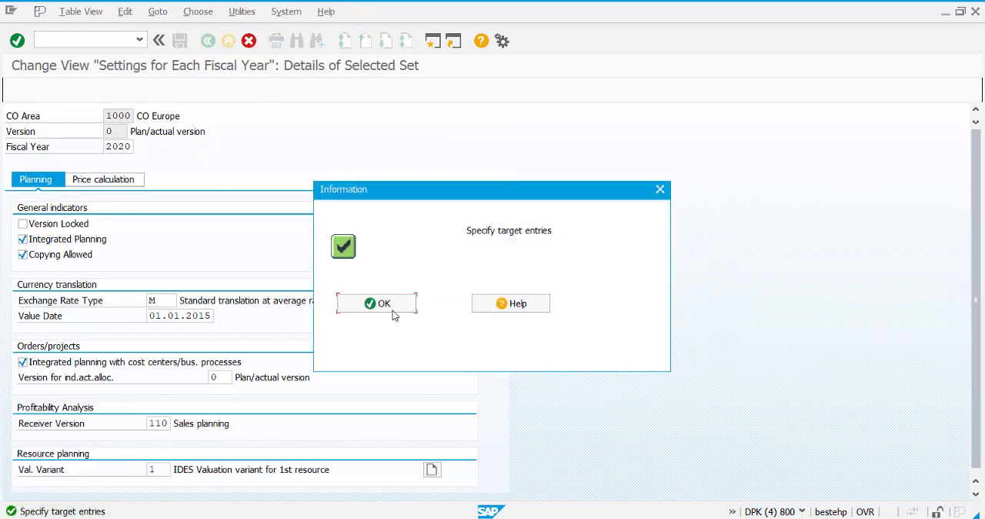
Step: Acknowledge the target-entries prompt and set the copy's fiscal year to 2021
click(376, 303)
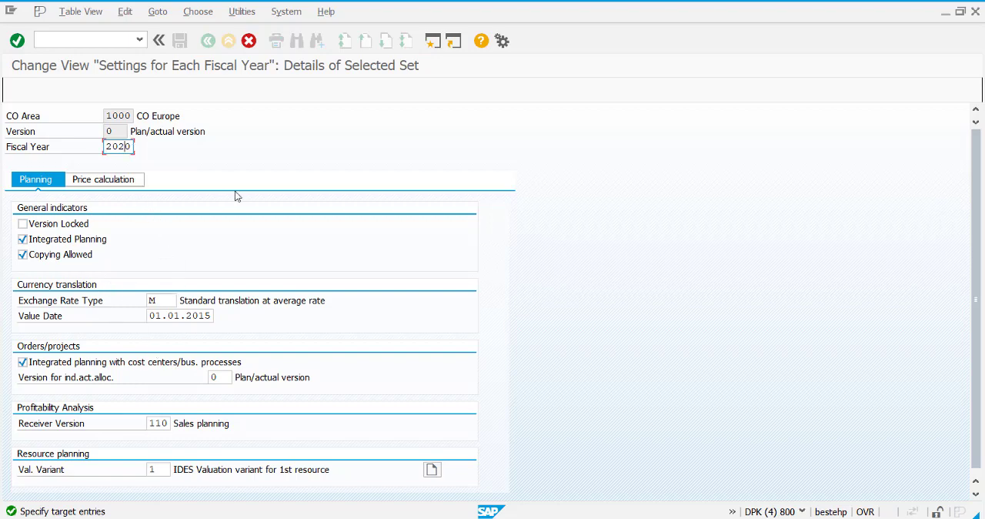
text(2021)
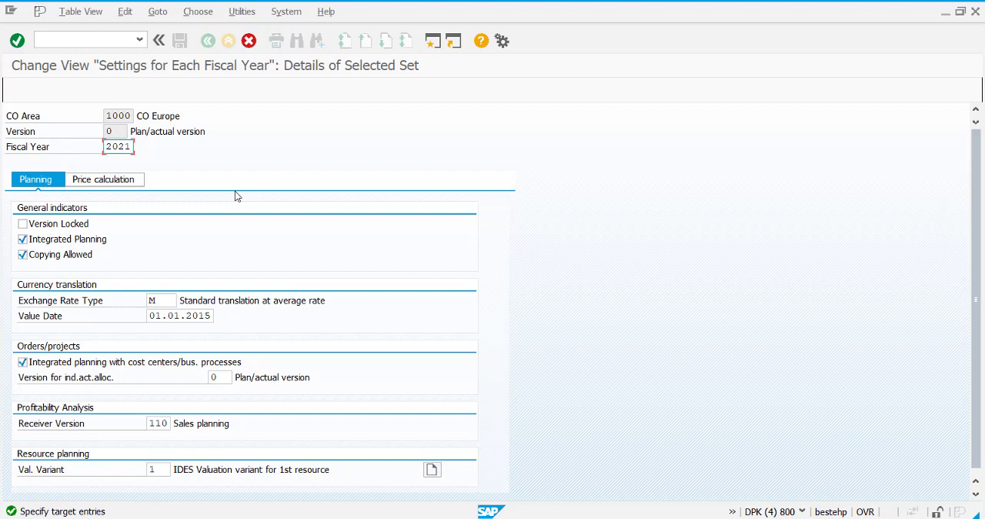
mouse_move(109, 161)
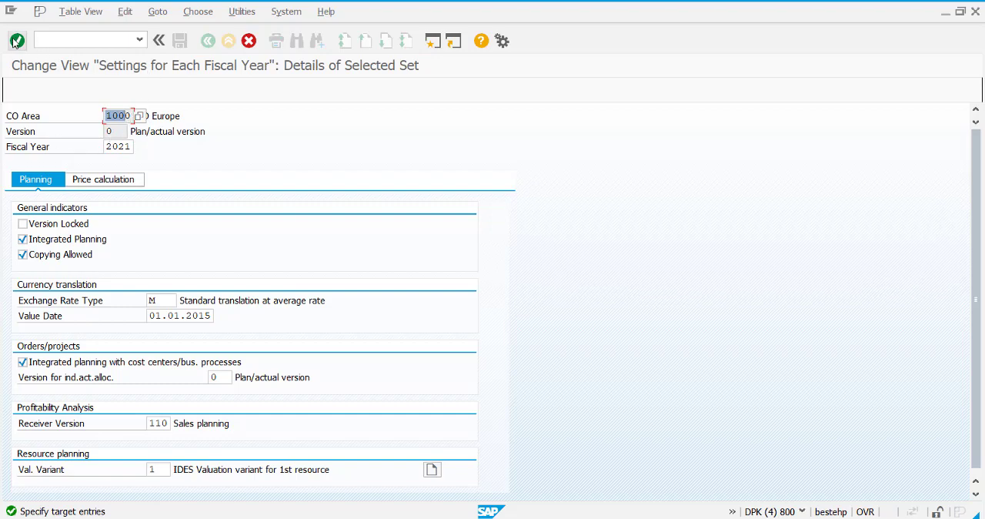
mouse_move(15, 40)
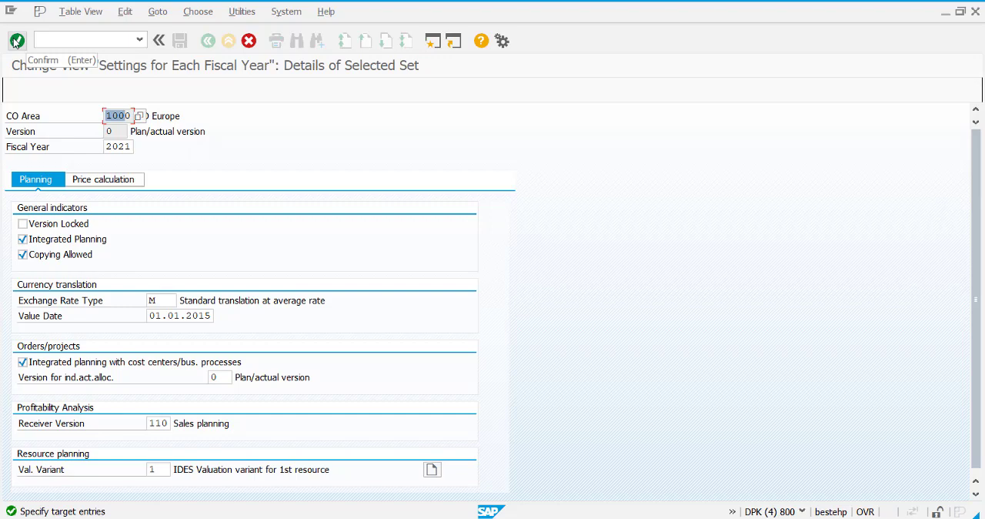
Step: Copy the entry to fiscal year 2021 and save it, confirming both notices
click(19, 40)
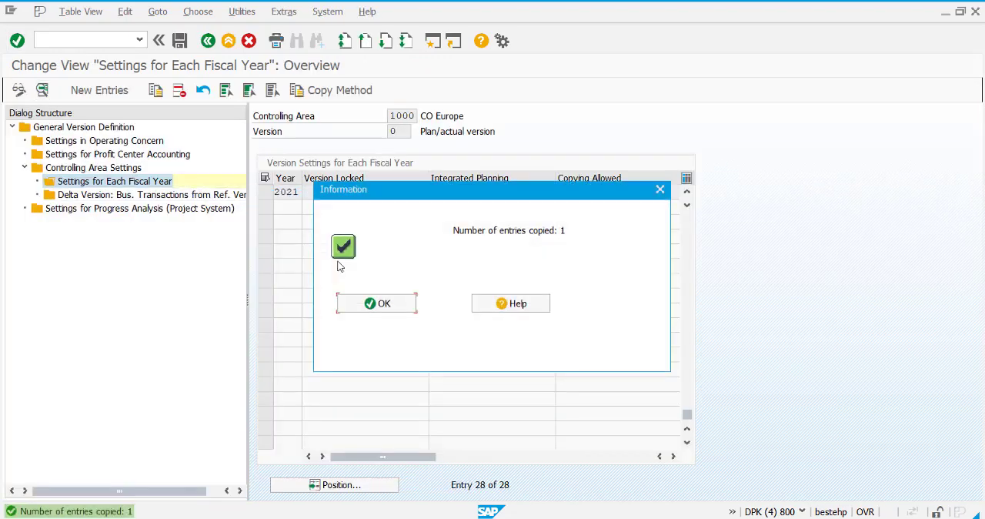
mouse_move(421, 192)
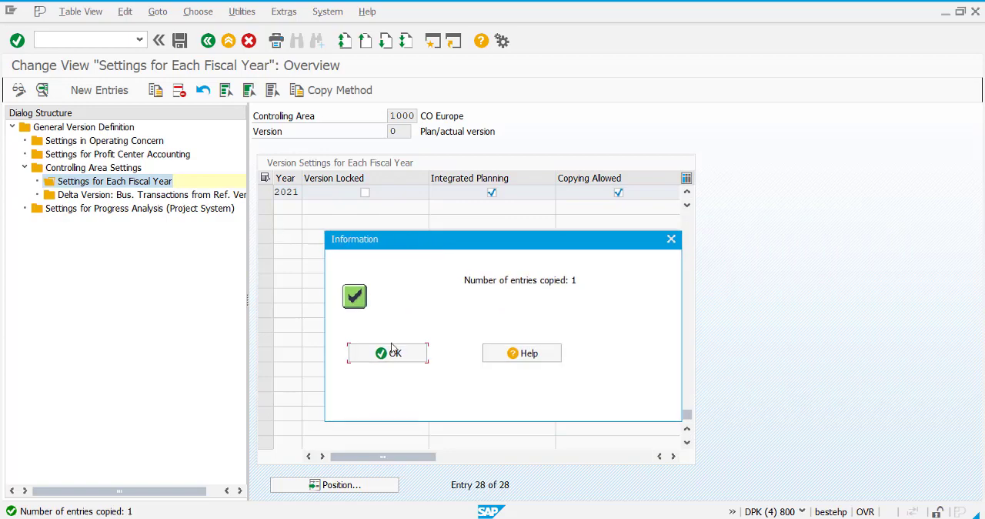
click(388, 353)
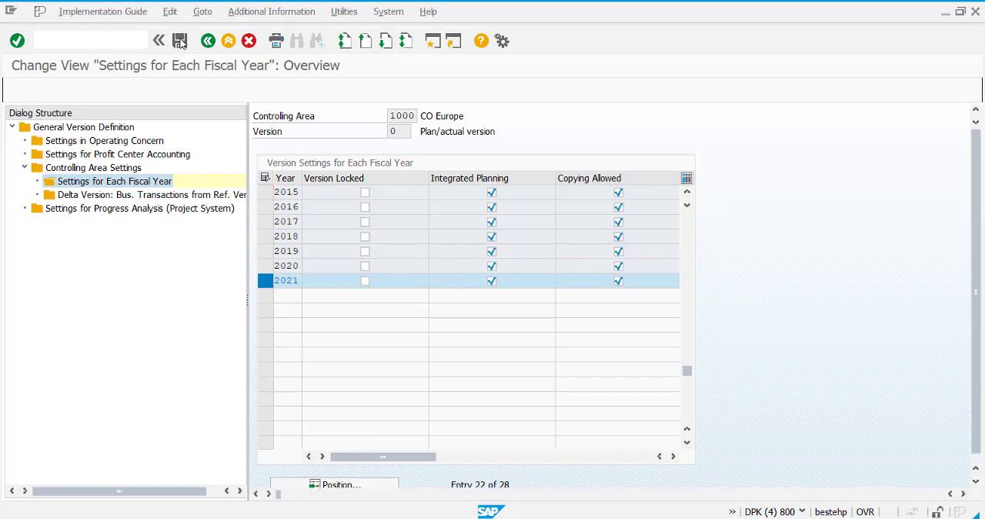
click(180, 40)
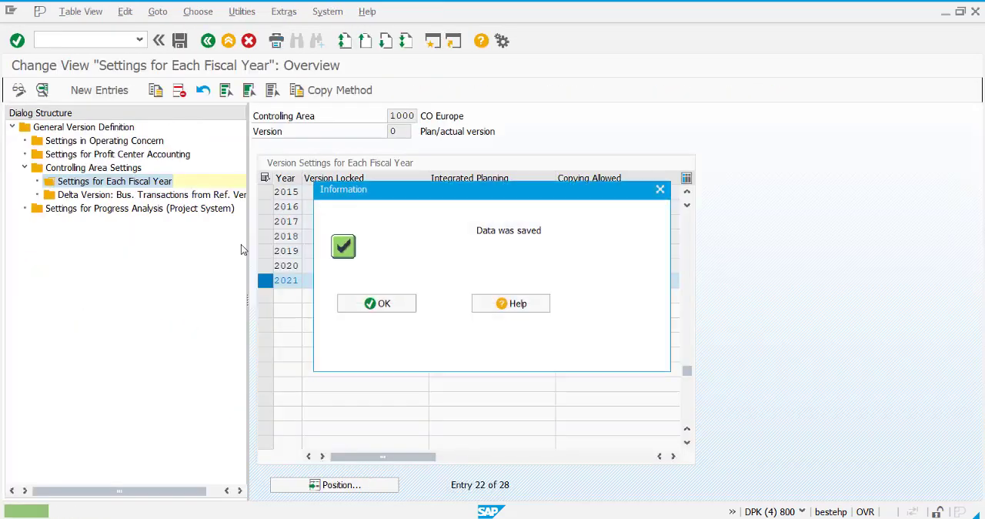
click(376, 302)
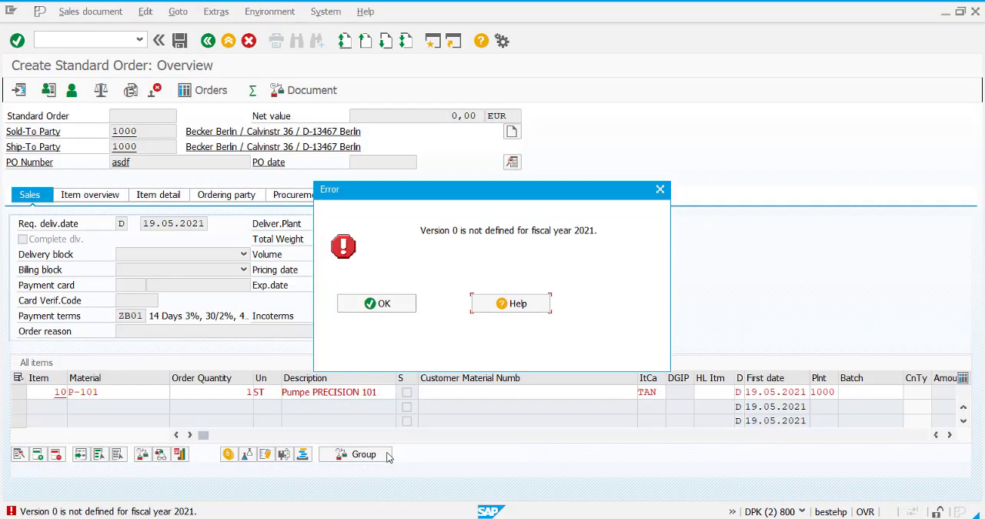
Step: Dismiss the version error and restart a blank standard order via /NVA01
click(376, 302)
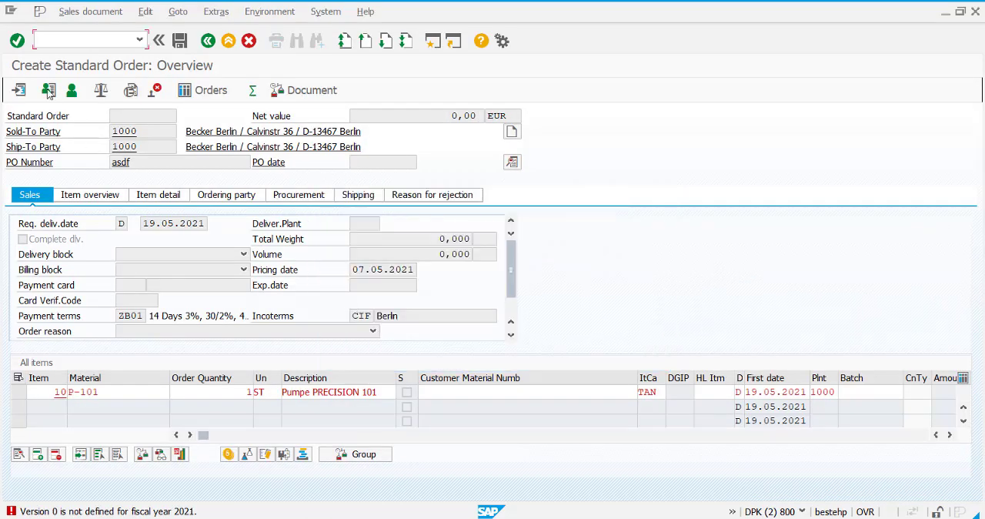
text(/)
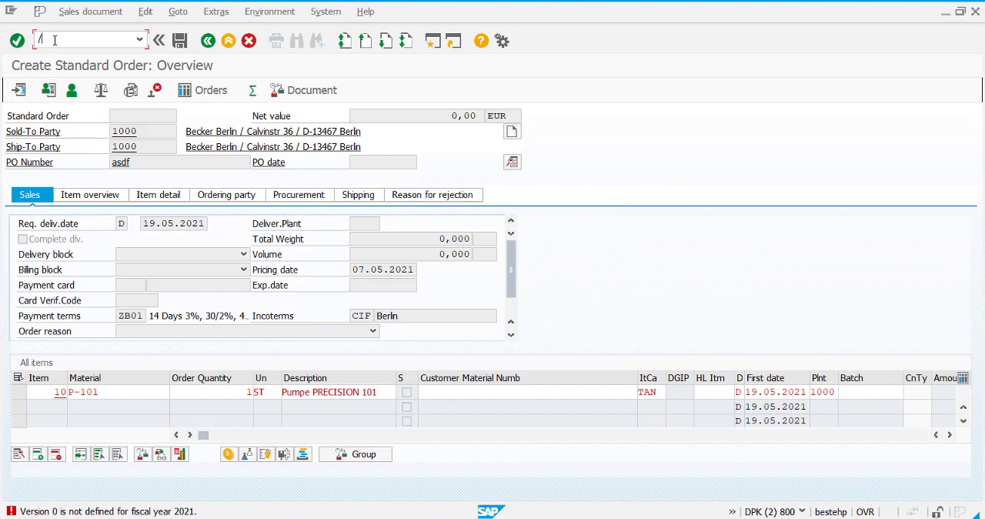
text(NVA)
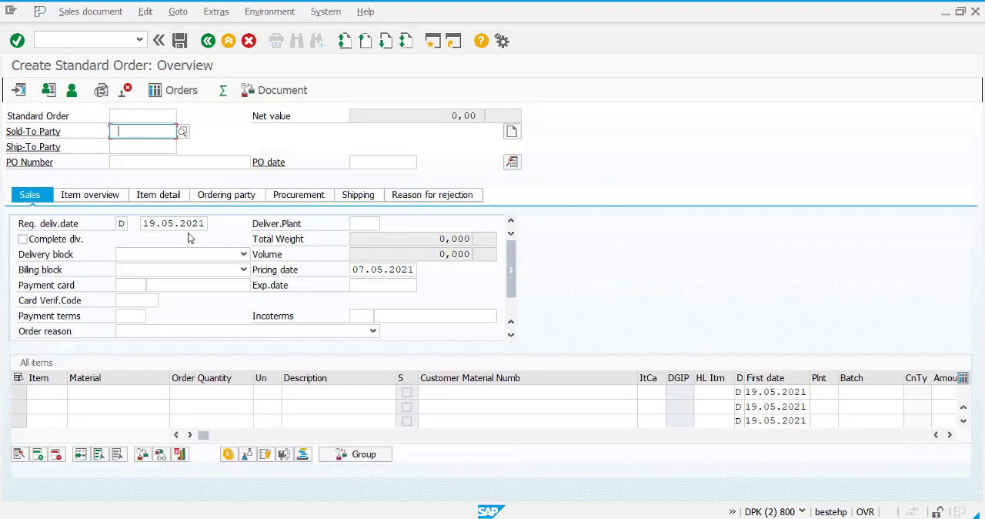
Step: Enter sold-to/ship-to 1000, accept the sales employee, and add item P-101
text(1000)
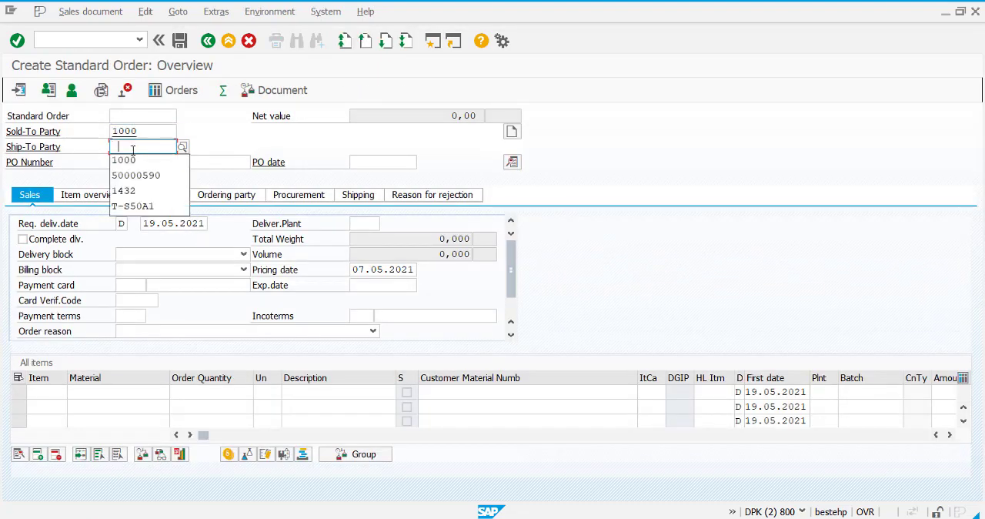
click(123, 160)
text(TES)
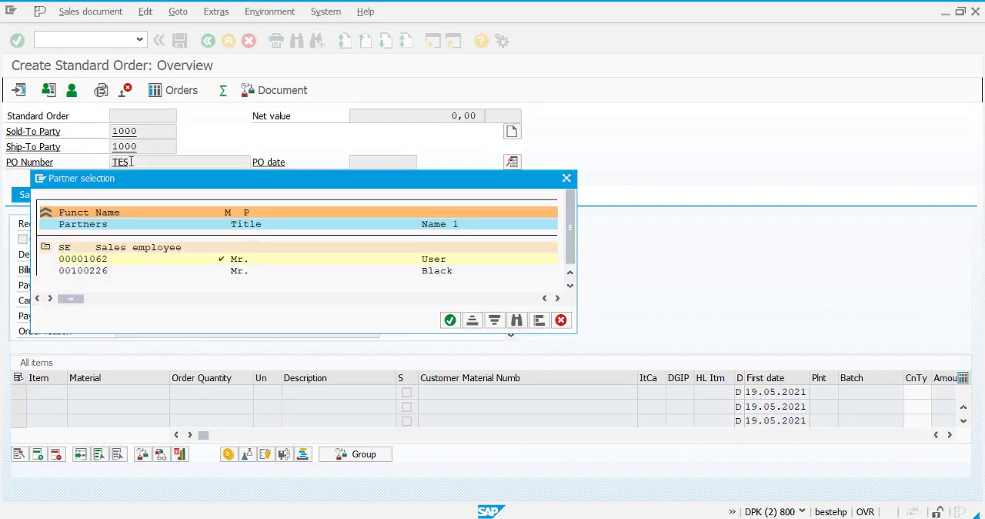
click(450, 320)
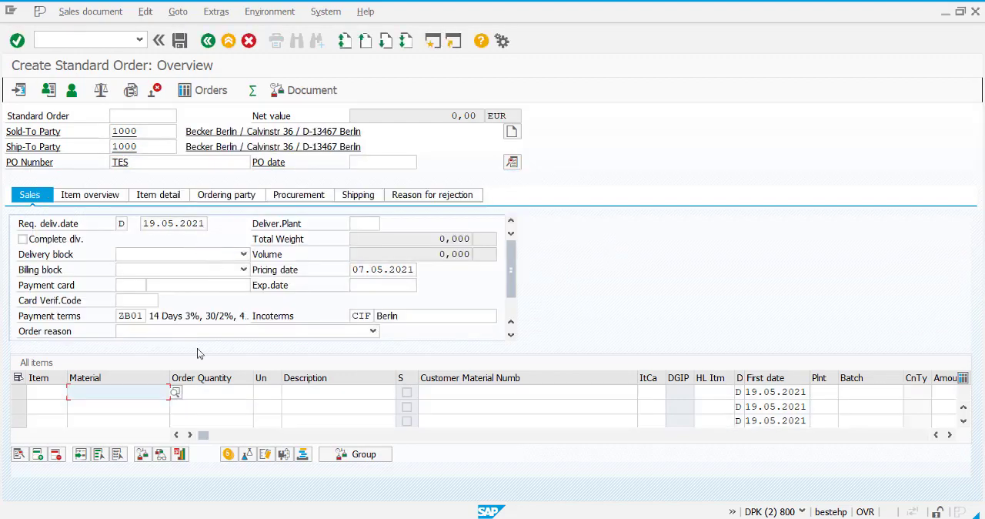
text(p-101)
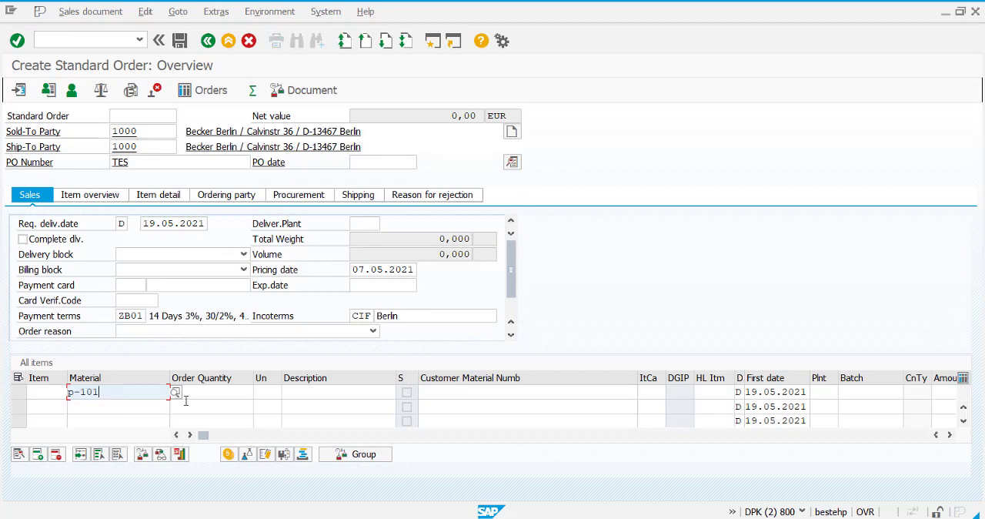
click(216, 391)
text(1)
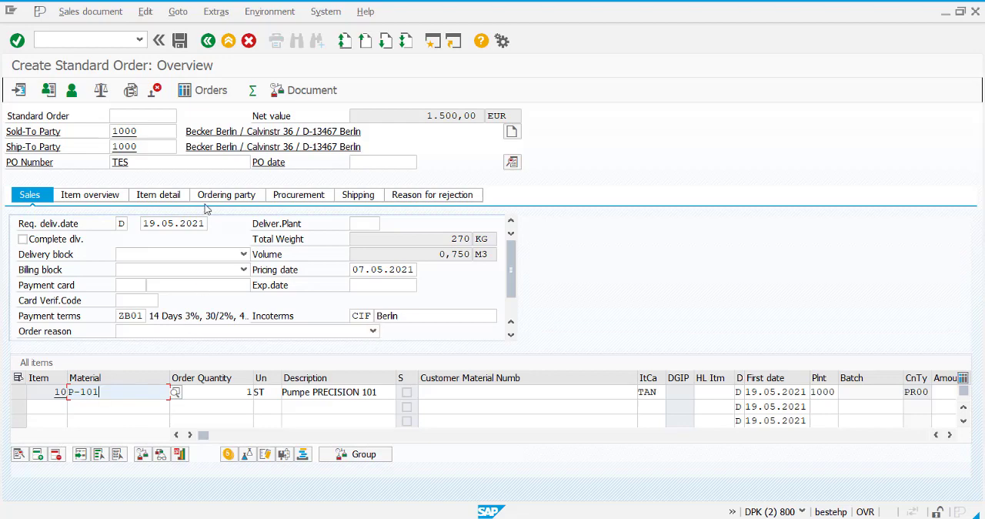
mouse_move(305, 237)
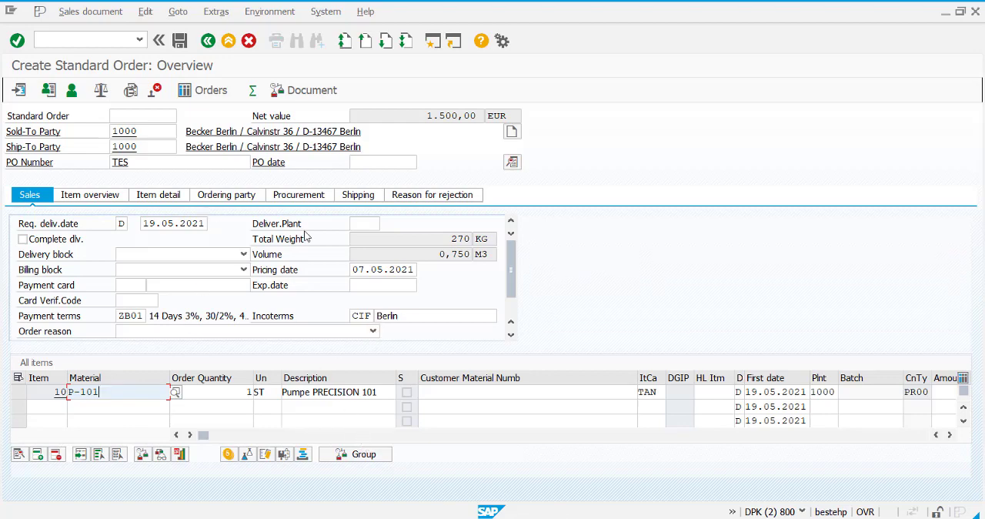
mouse_move(211, 89)
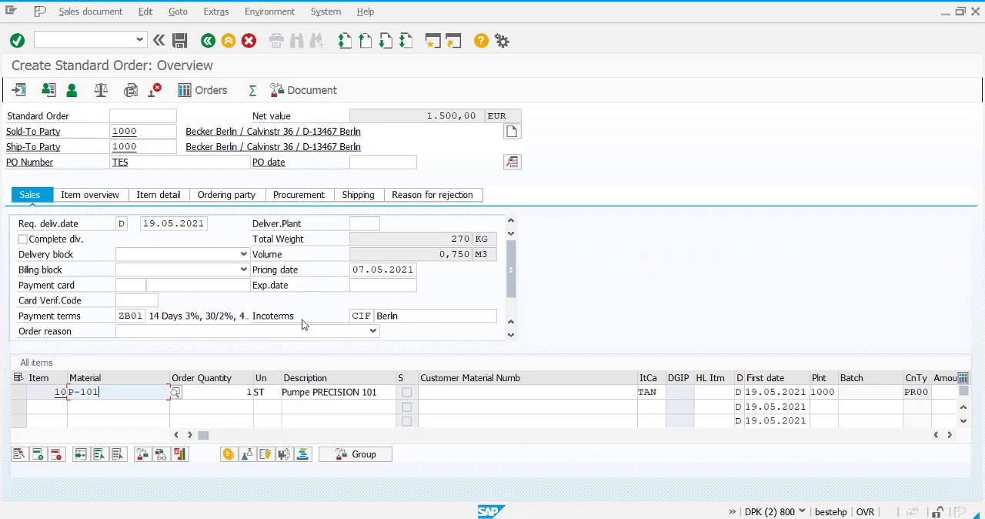
mouse_move(412, 305)
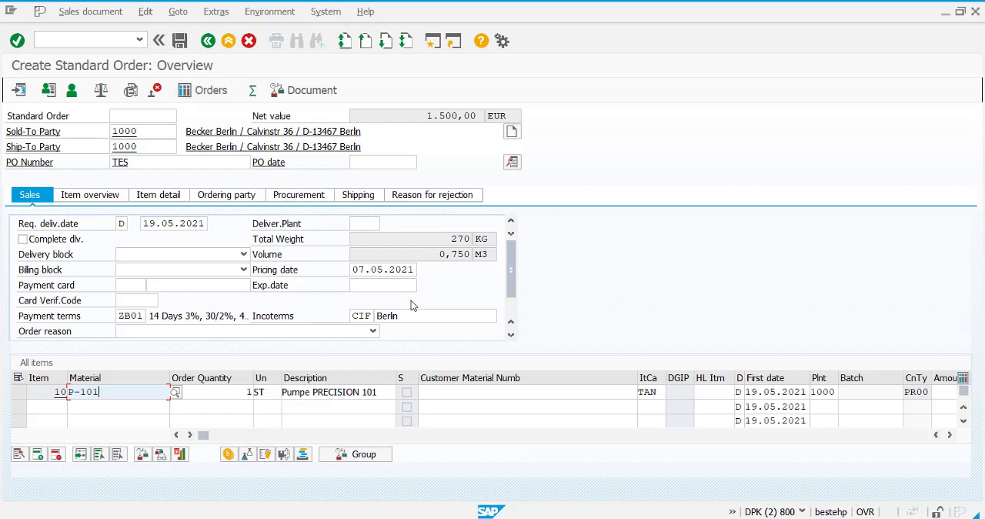